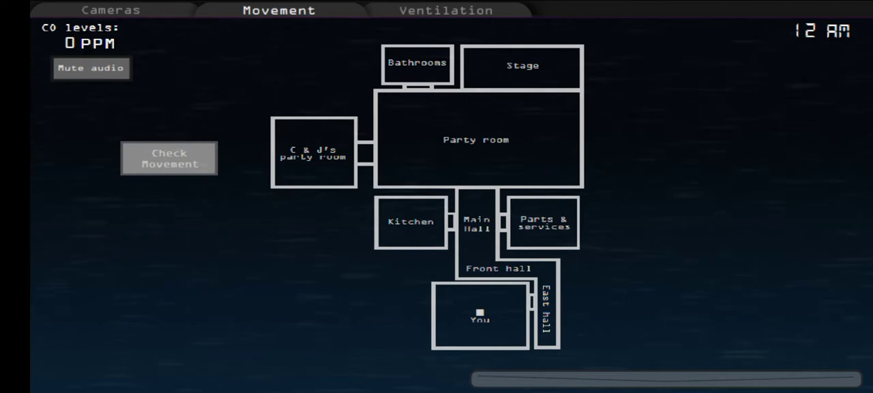
Cycle through Cameras, Movement and Cameras again, ending on the Ventilation map with Vent 1 at 100%.
left_click(111, 11)
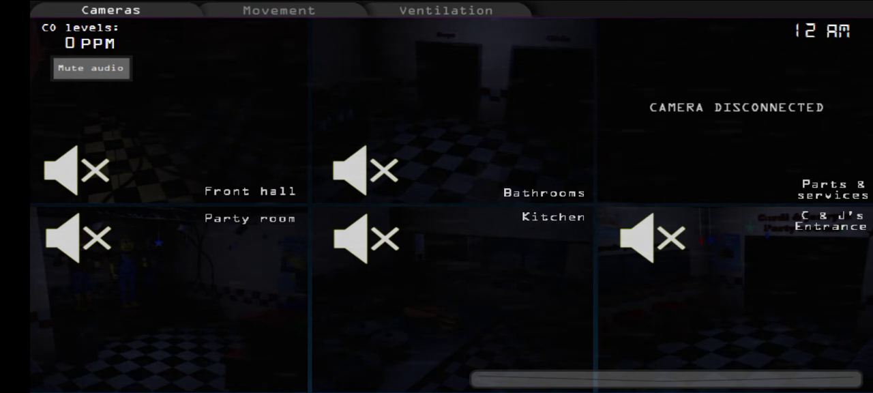
left_click(278, 11)
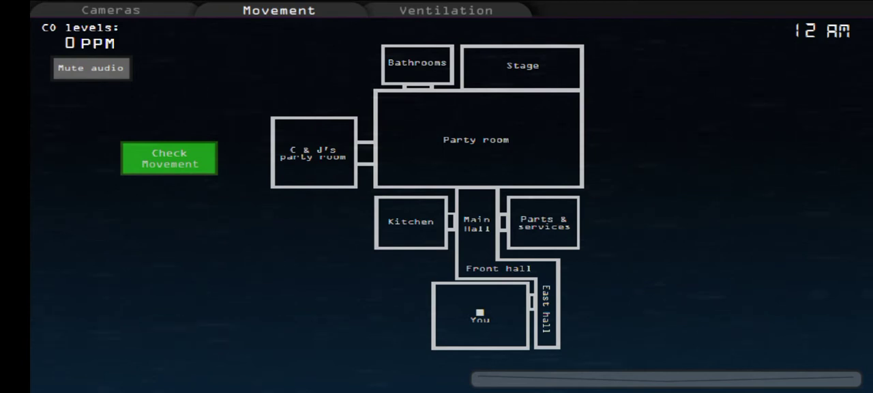
left_click(111, 11)
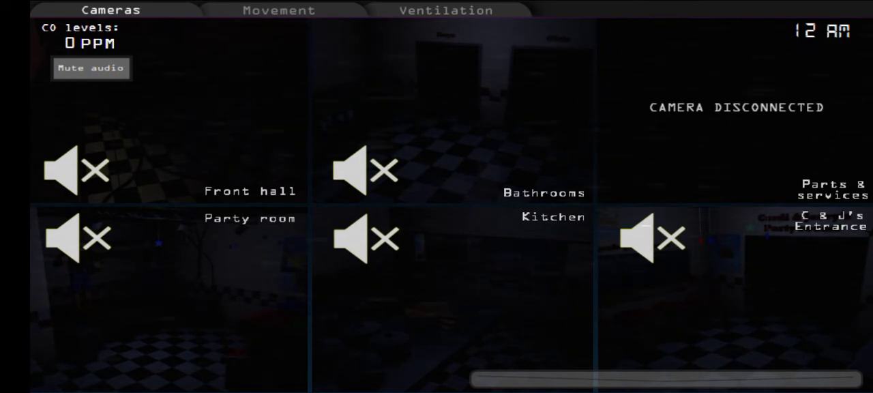
left_click(445, 10)
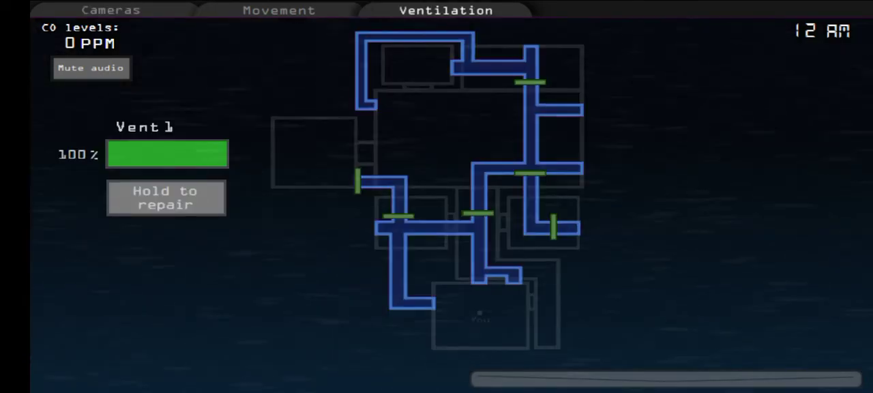
left_click(278, 11)
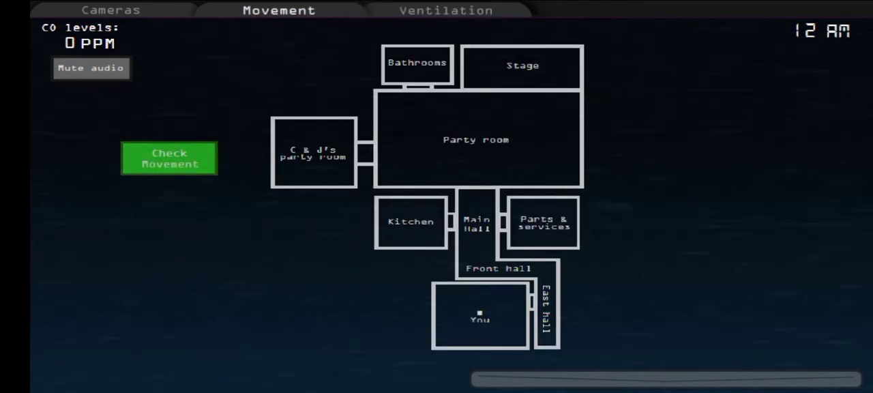
left_click(170, 158)
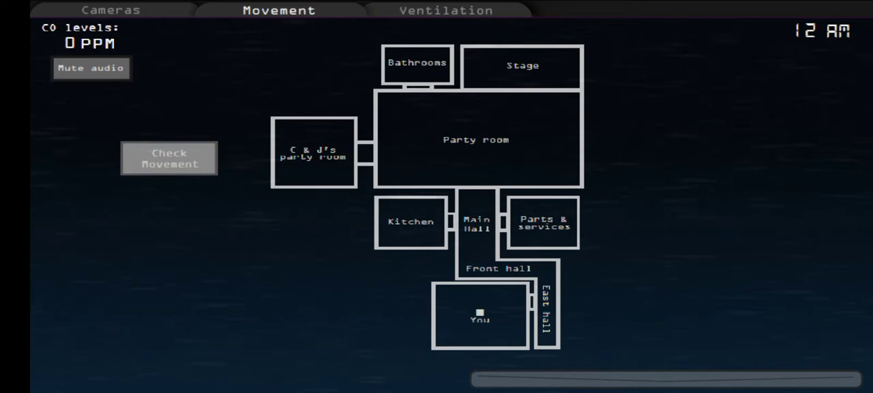
left_click(169, 158)
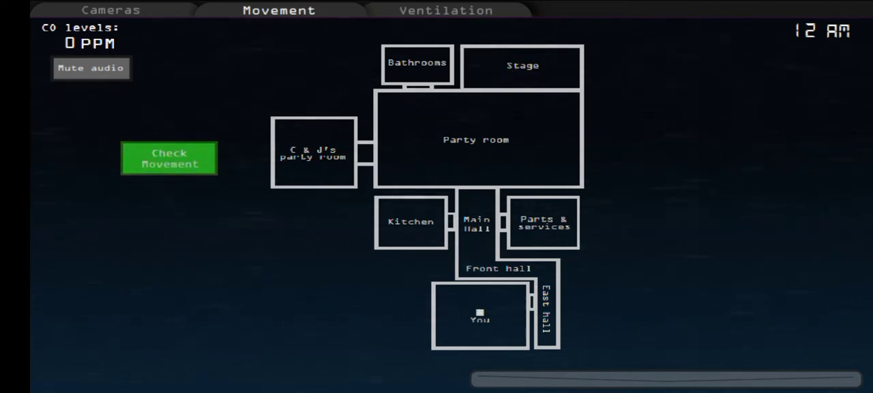
left_click(111, 11)
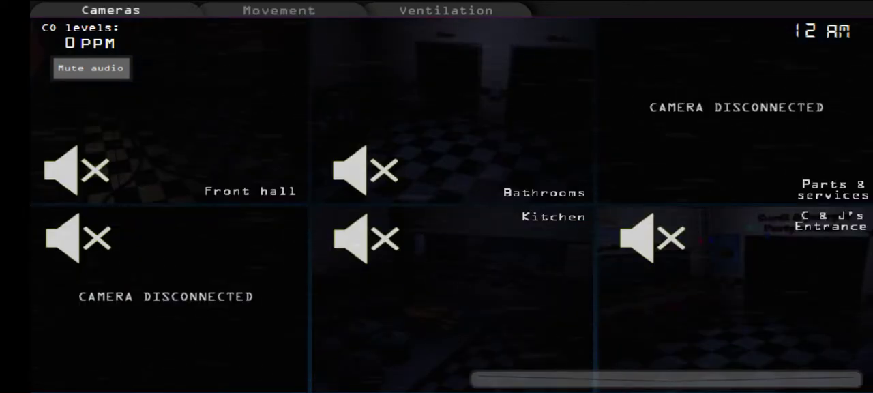
left_click(278, 11)
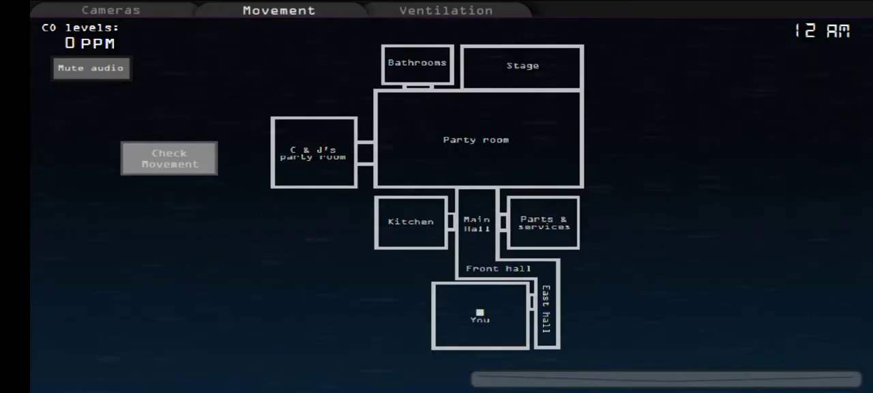
left_click(111, 11)
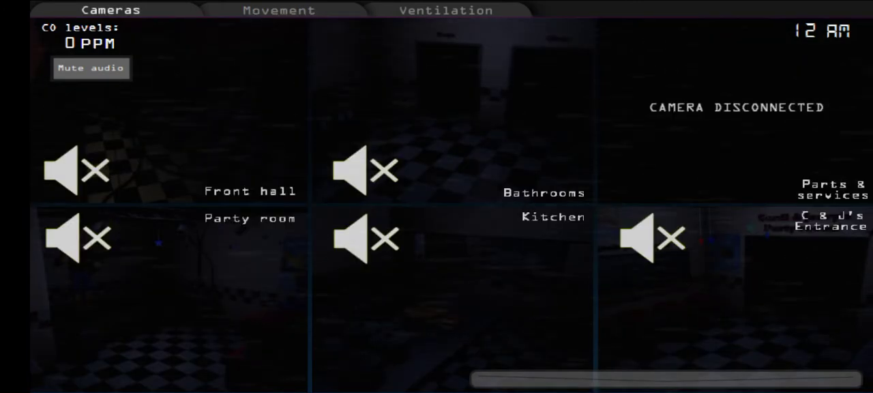
left_click(278, 10)
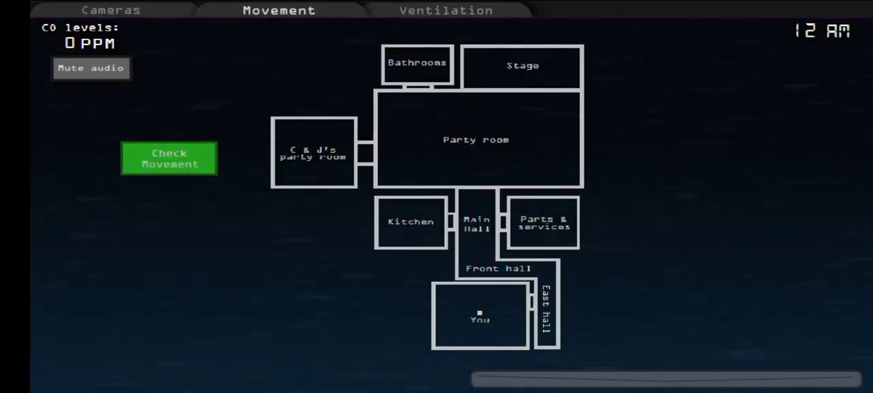
left_click(111, 9)
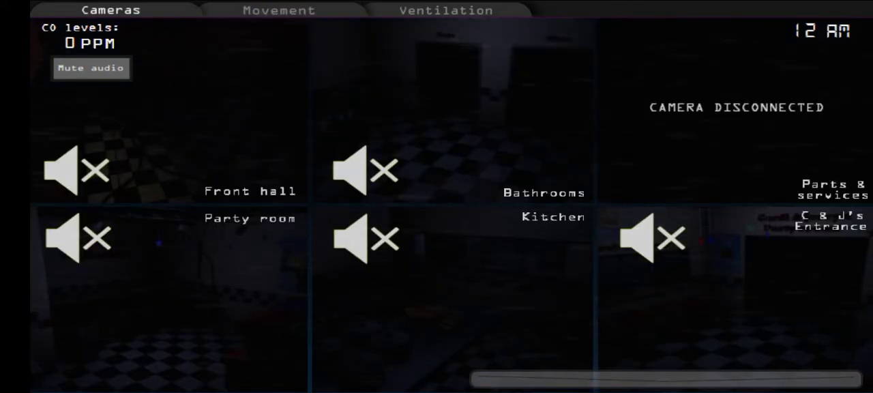
left_click(278, 10)
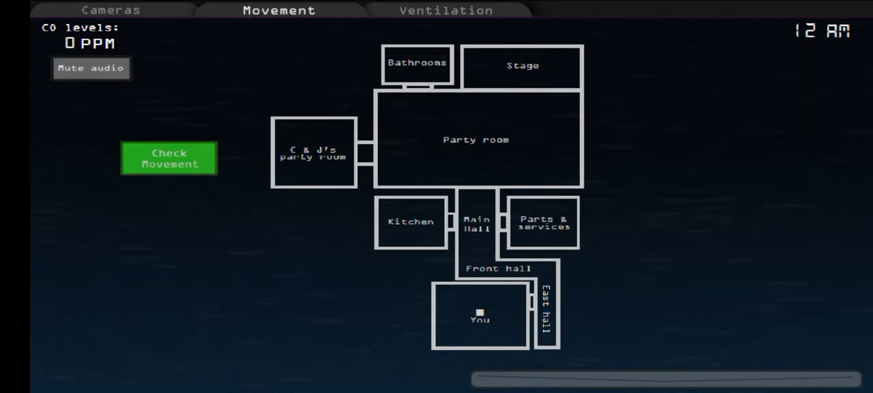
left_click(444, 10)
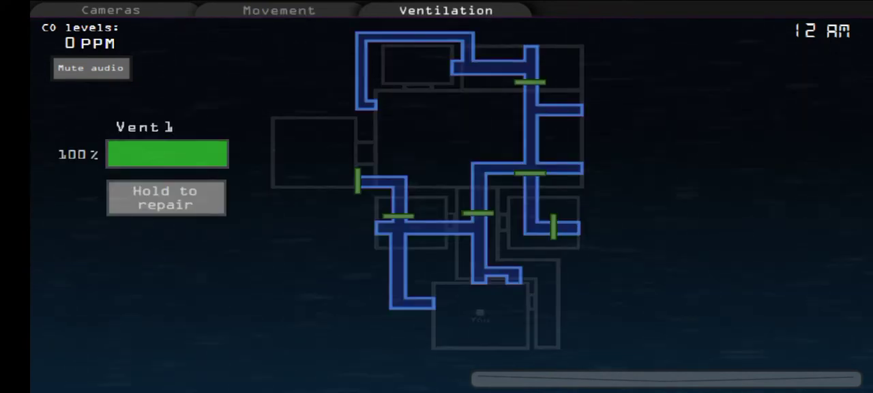
Alternate between the movement detector, camera feeds and ventilation map, finishing on the movement detector at 1 AM.
left_click(278, 11)
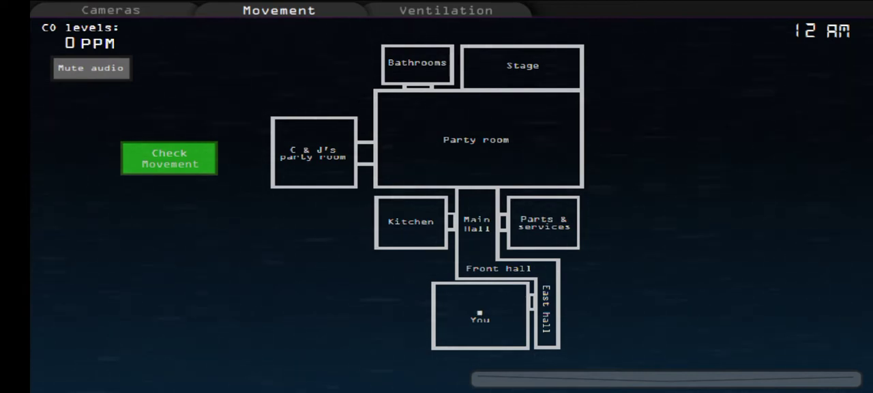
left_click(111, 10)
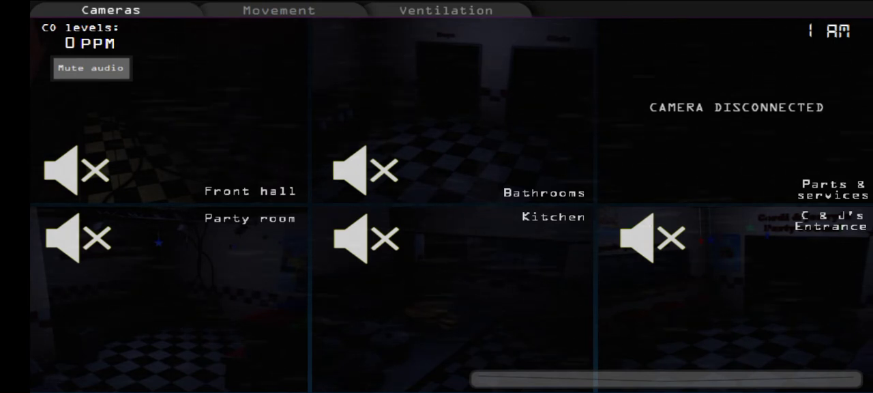
left_click(278, 11)
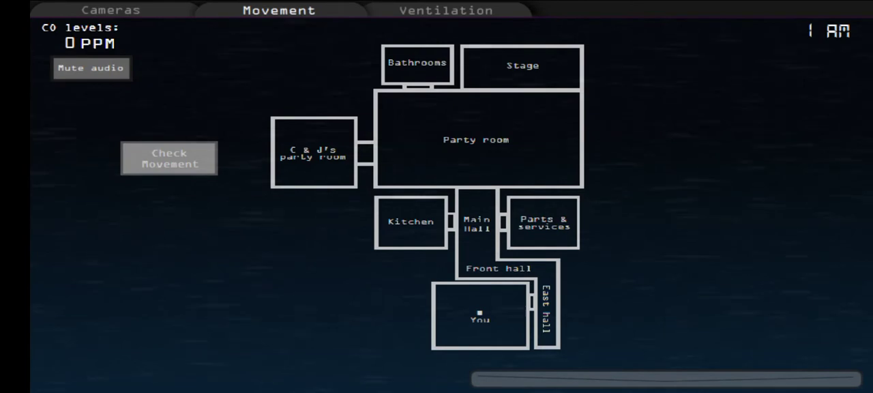
left_click(444, 11)
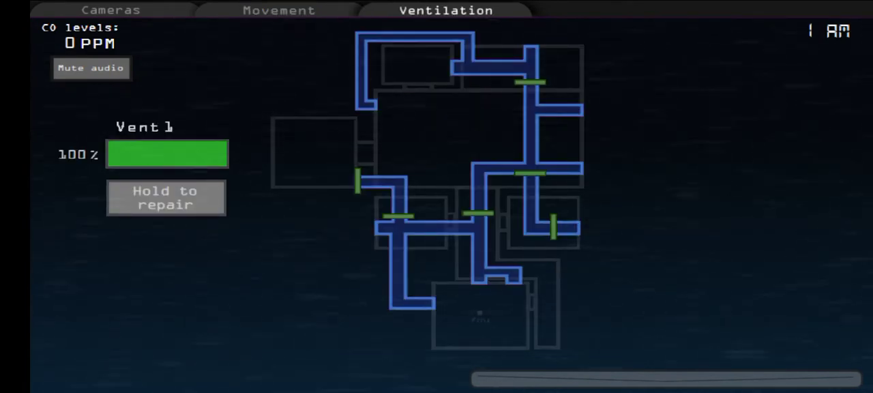
left_click(278, 11)
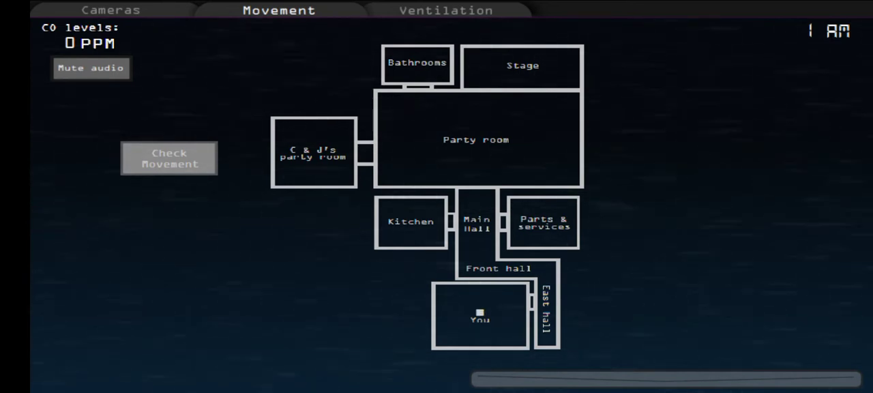
Show the front hall, bathrooms, party room and kitchen camera feeds as the clock reaches 2 AM.
left_click(110, 11)
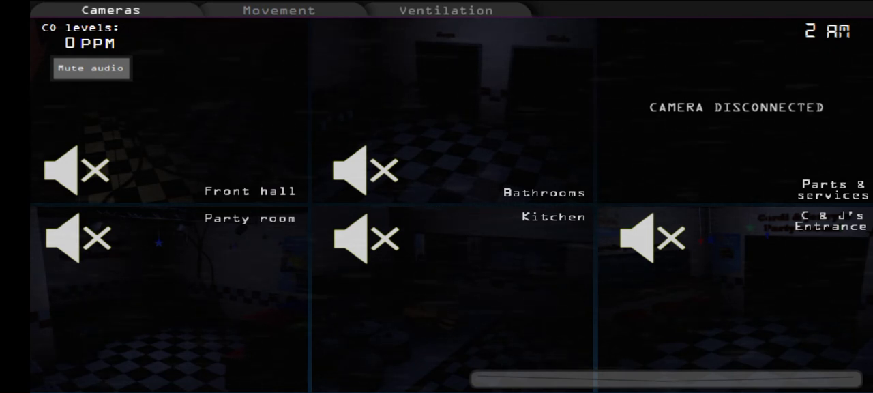
left_click(90, 68)
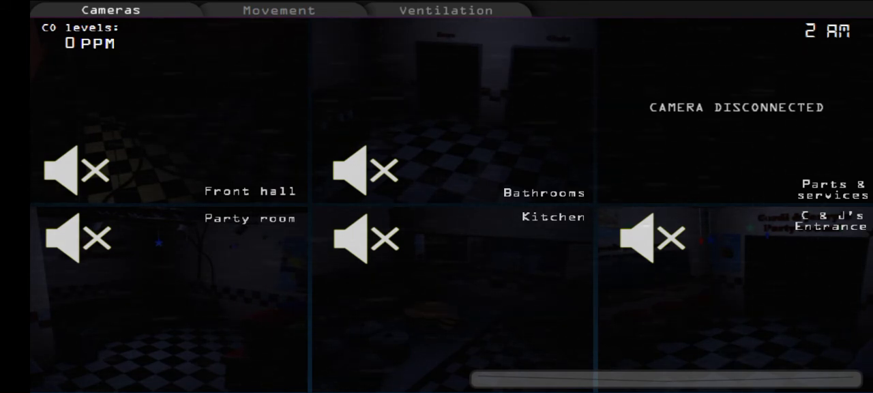
left_click(278, 11)
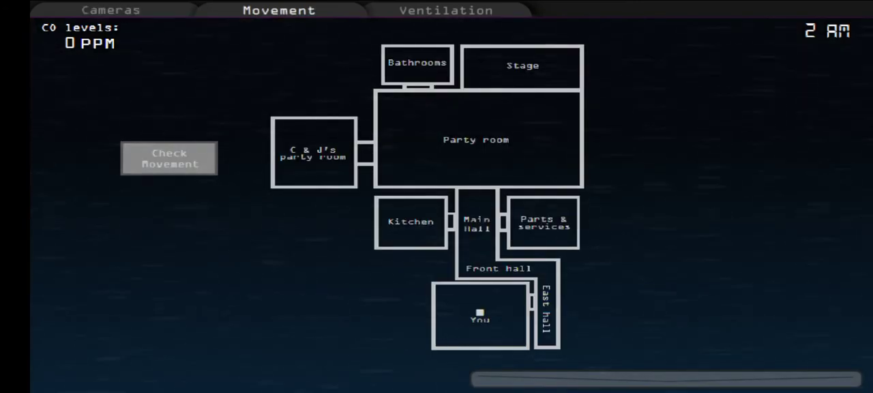
left_click(445, 11)
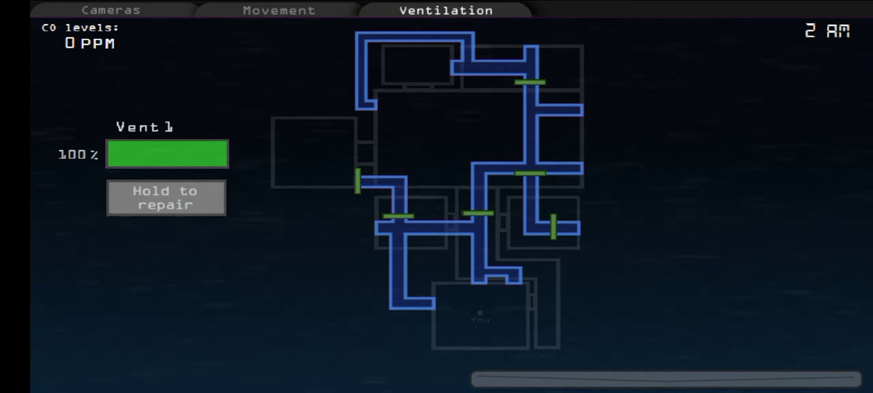
left_click(278, 10)
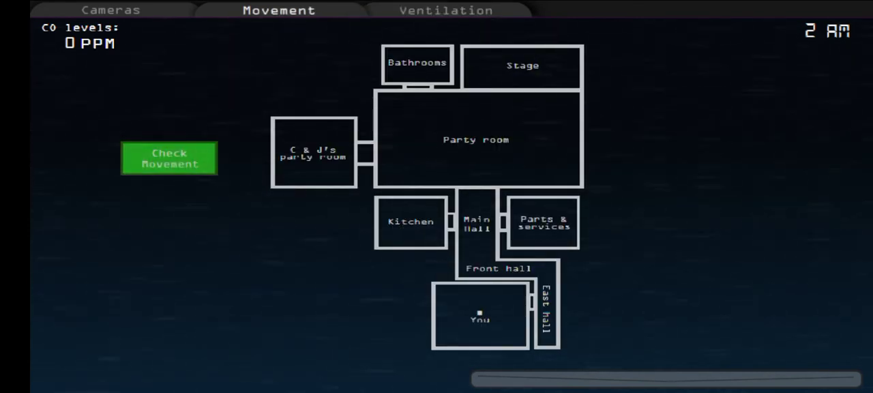
left_click(446, 11)
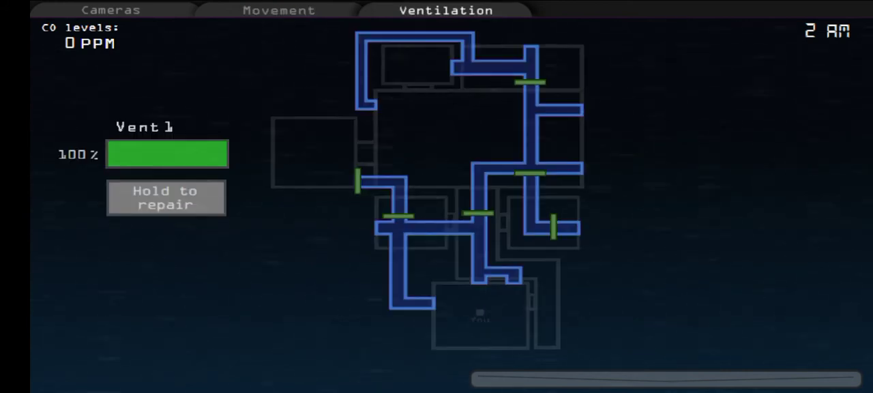
left_click(278, 11)
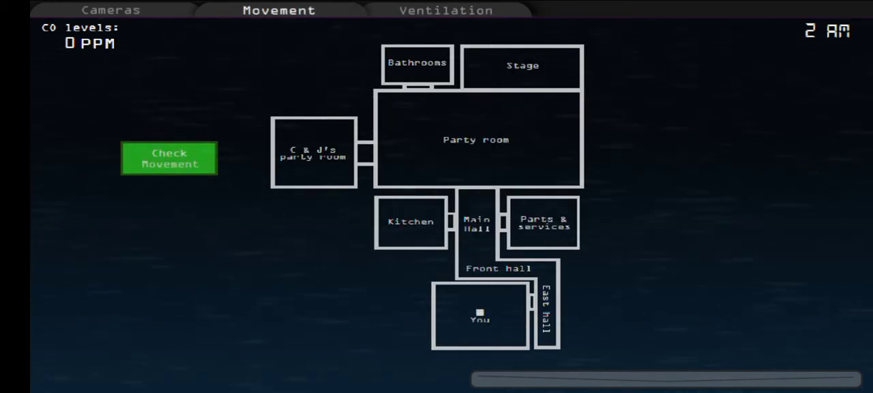
left_click(110, 11)
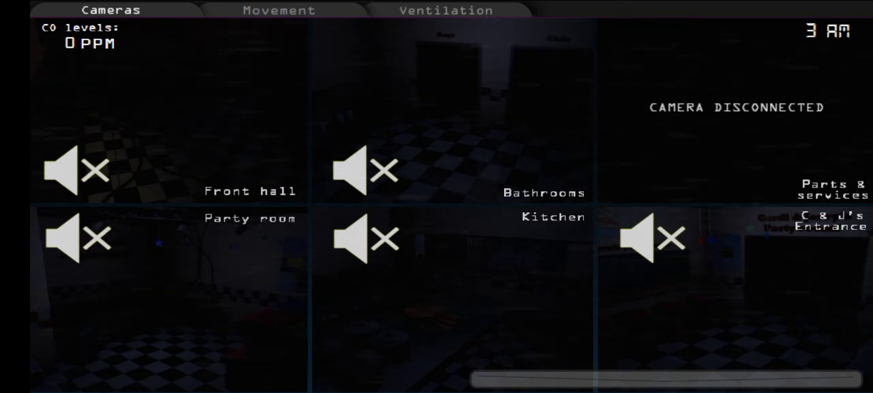
left_click(279, 11)
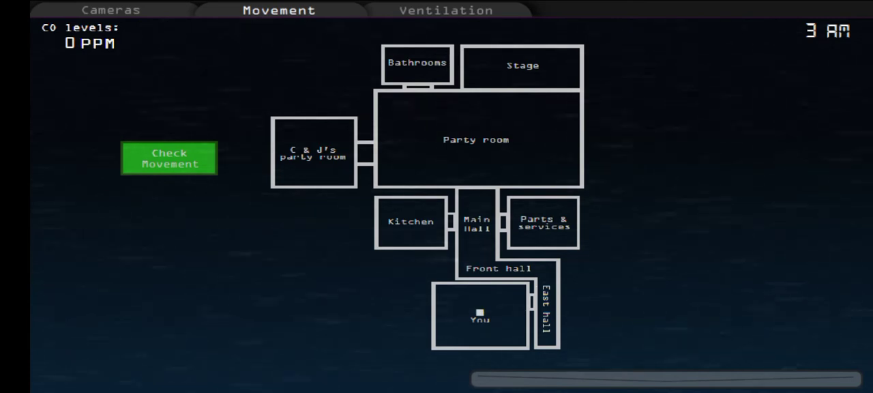
left_click(110, 10)
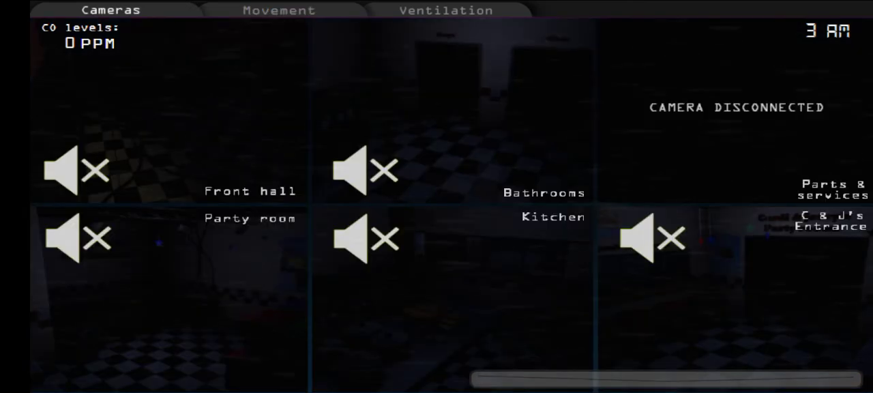
left_click(278, 11)
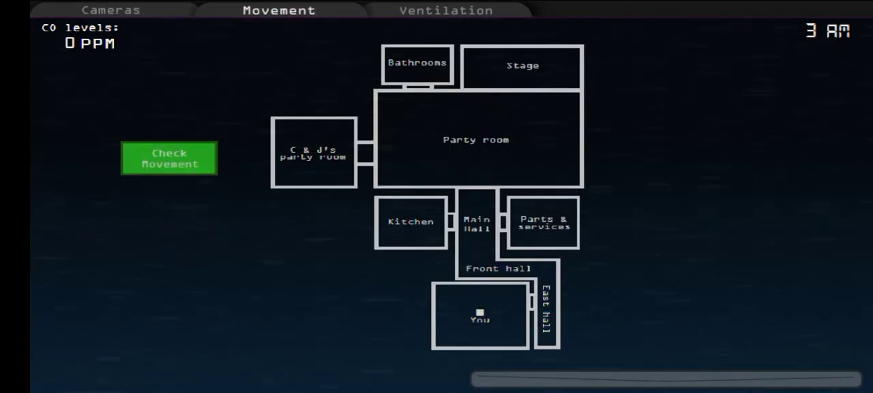
left_click(109, 11)
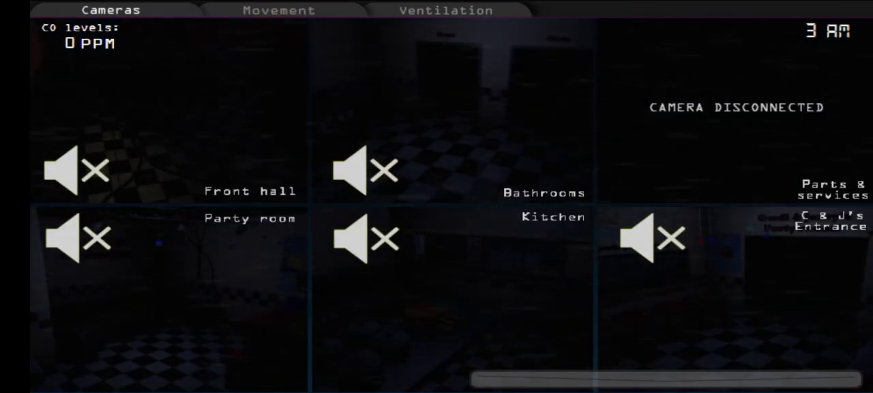